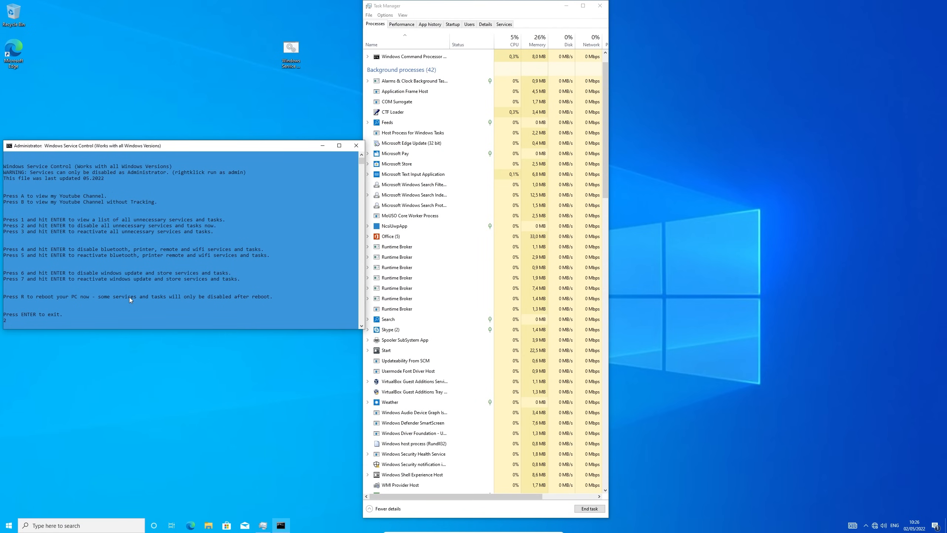
Step: Return to the script's main menu and choose option 6 to disable update and store services
scroll(down, 3)
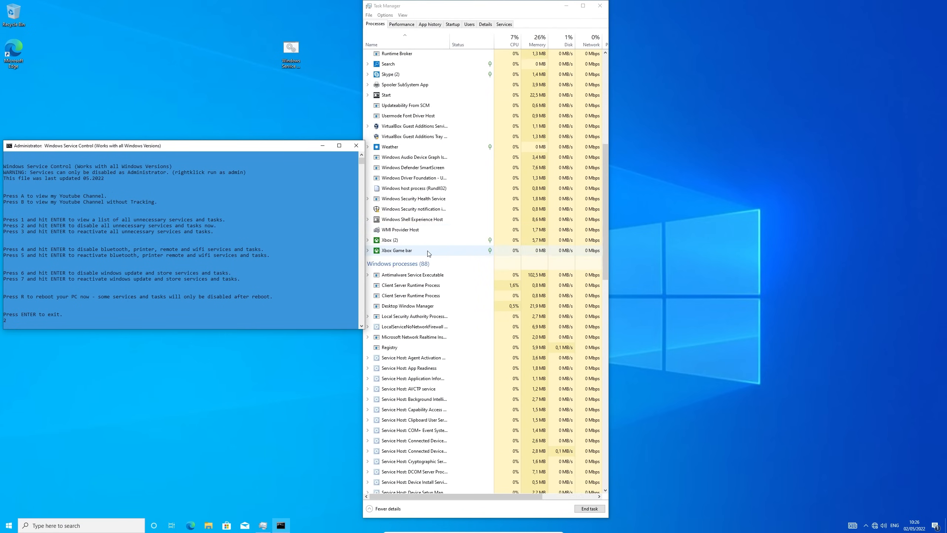
scroll(down, 3)
text(0)
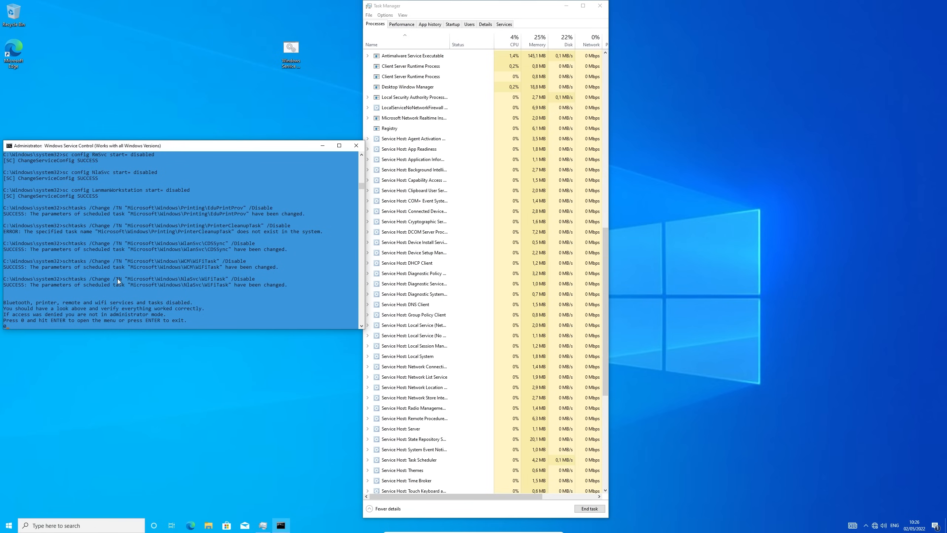
key(enter)
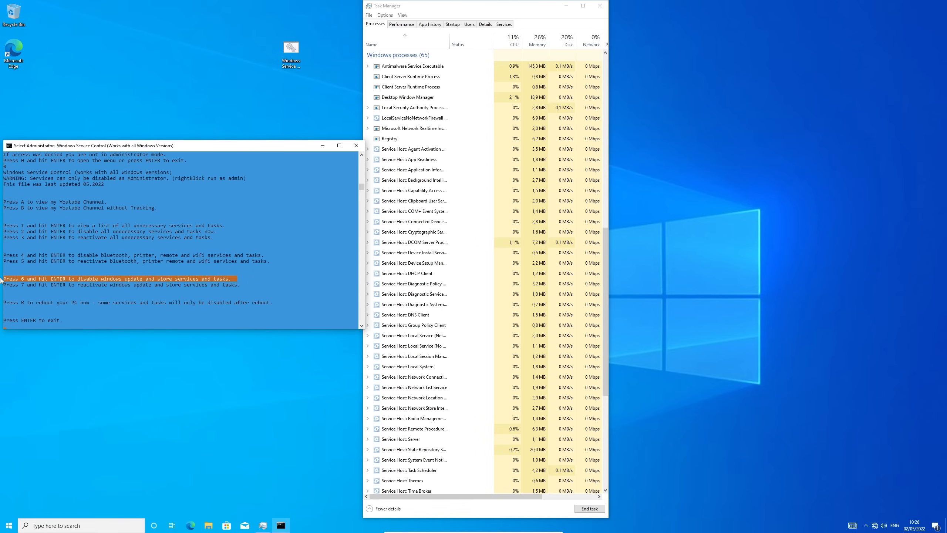
text(6)
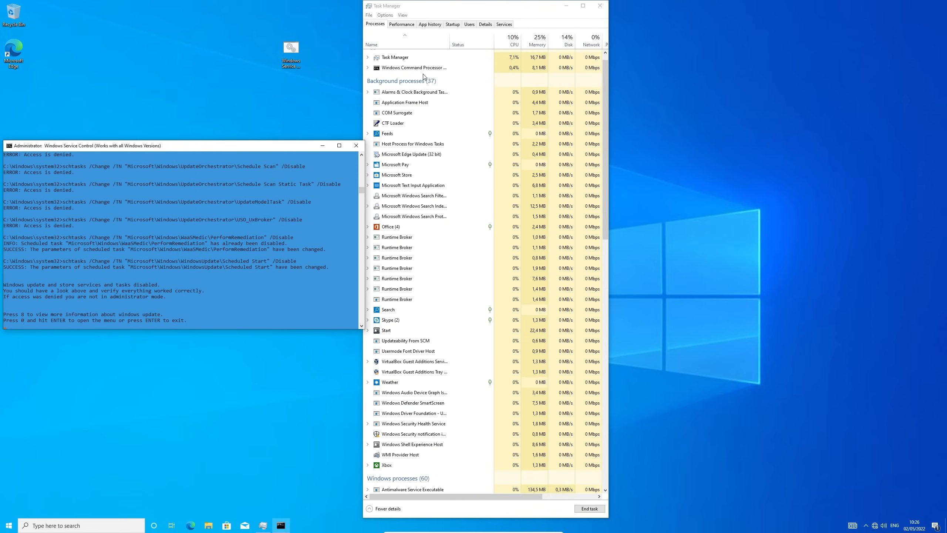
scroll(down, 3)
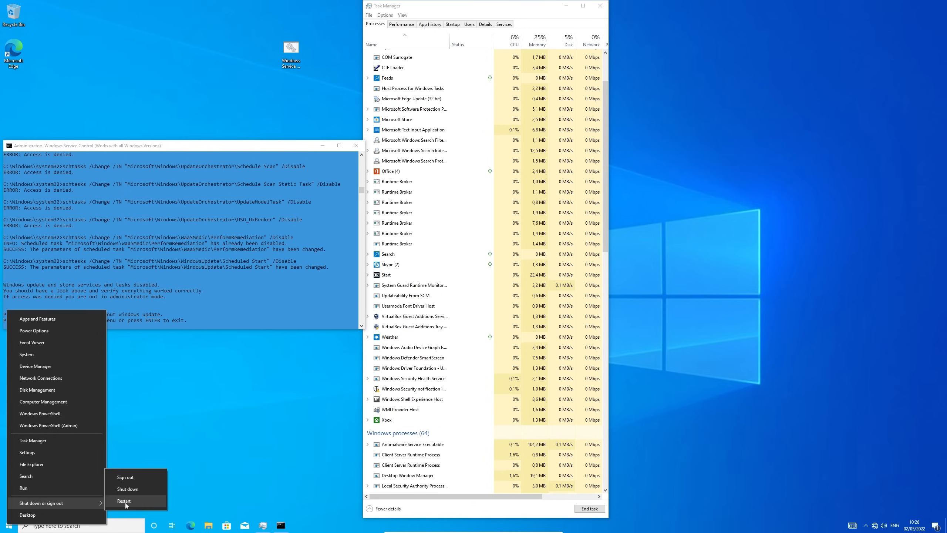
Step: Restart the PC from the Shut down or sign out submenu
click(124, 501)
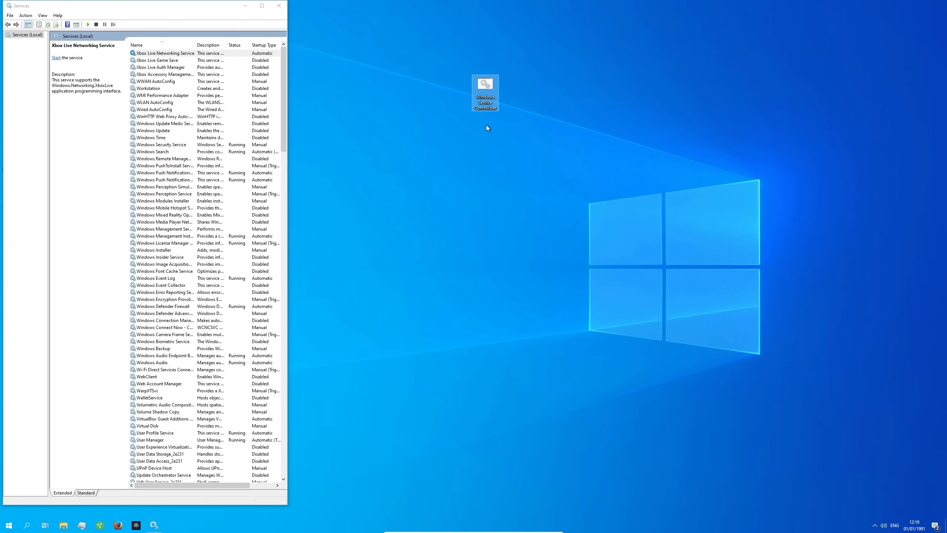
mouse_move(483, 127)
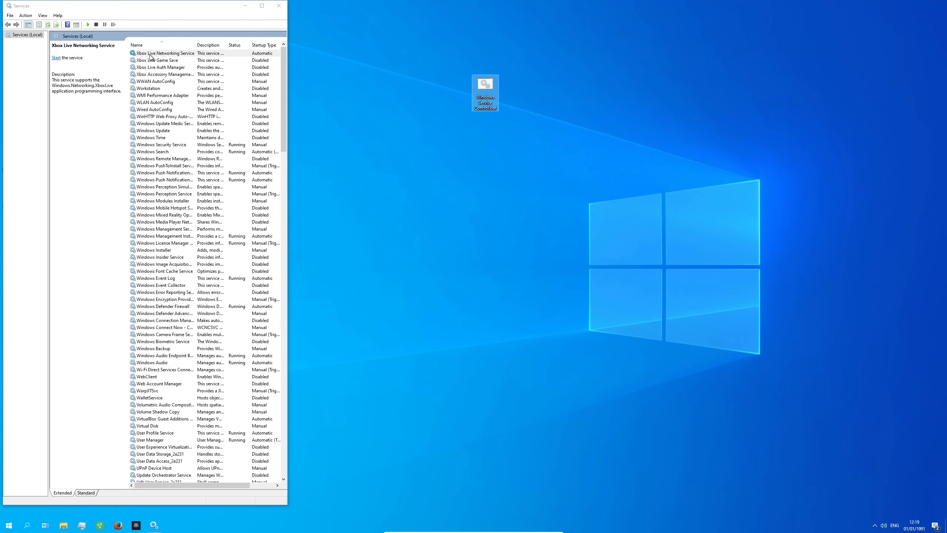
mouse_move(272, 52)
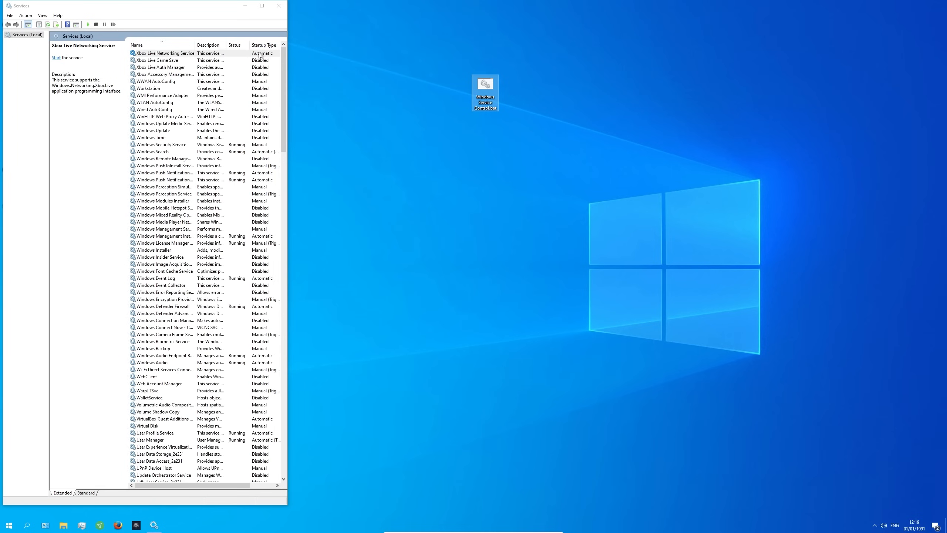
Step: Copy service name XboxNetApiSvc from Xbox Live Networking Service properties and create a desktop text document
double_click(164, 53)
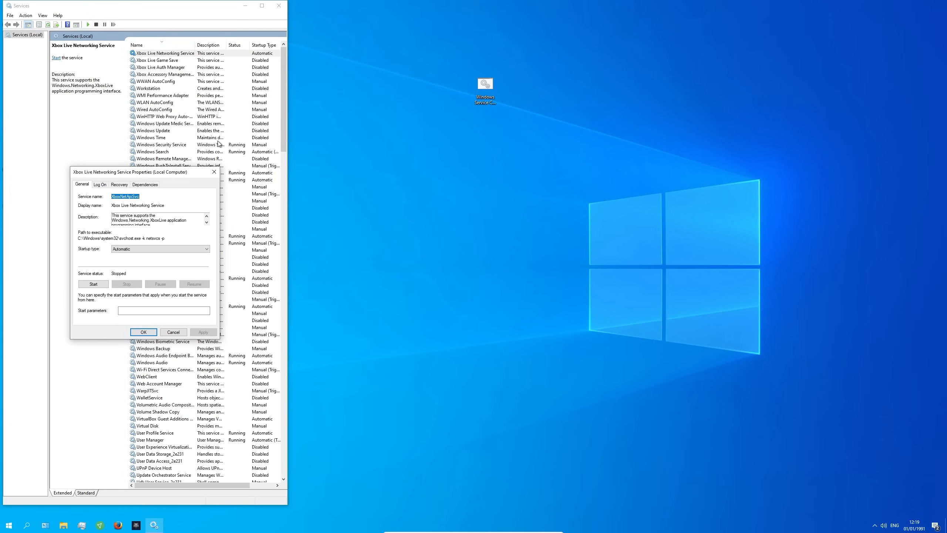
right_click(125, 197)
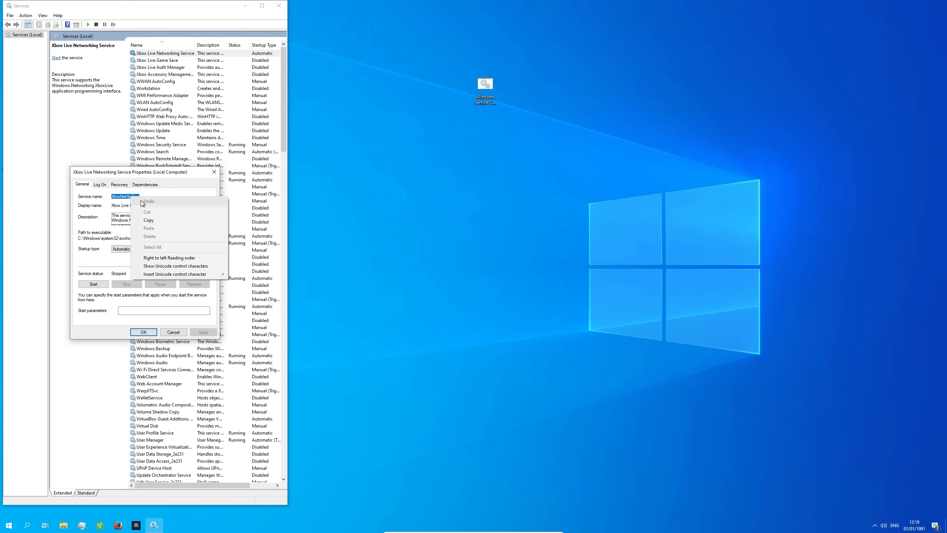
click(398, 141)
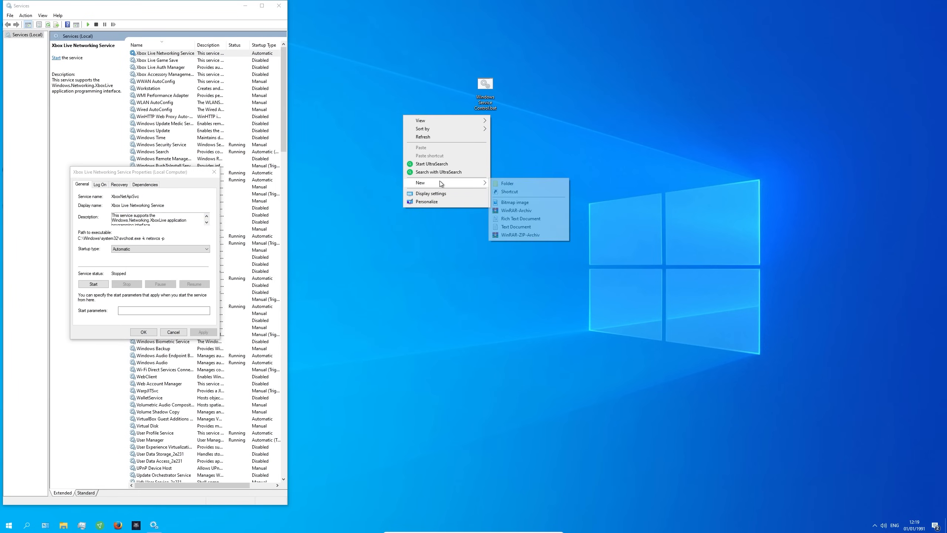
click(516, 226)
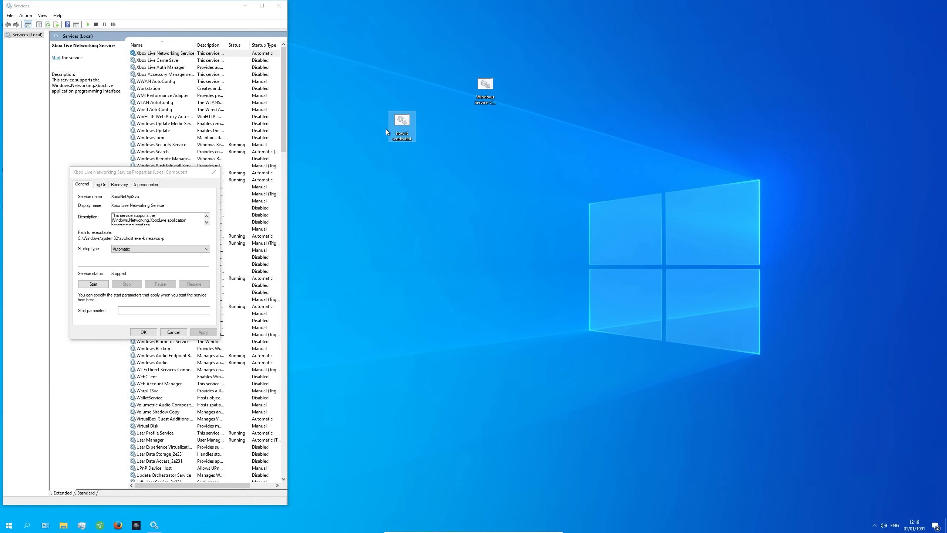
Step: Write 'sc config XboxNetApiSvc start= disable' into how it works.bat in Notepad
right_click(402, 126)
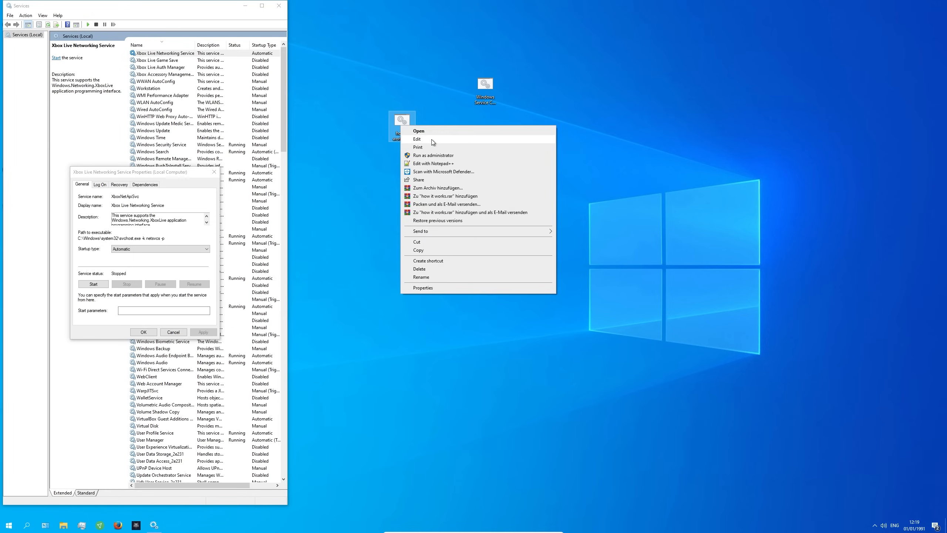
click(417, 138)
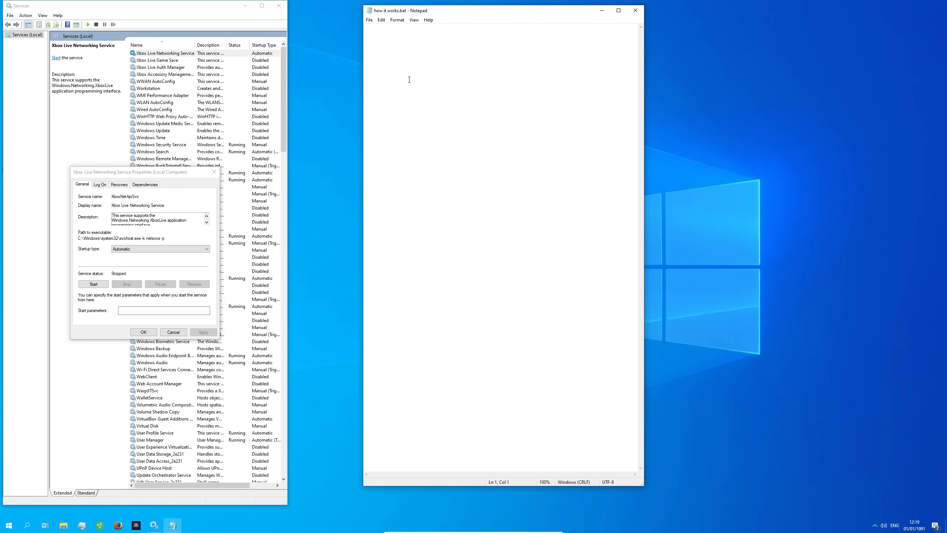
text(sc config XboxNetApiSvc)
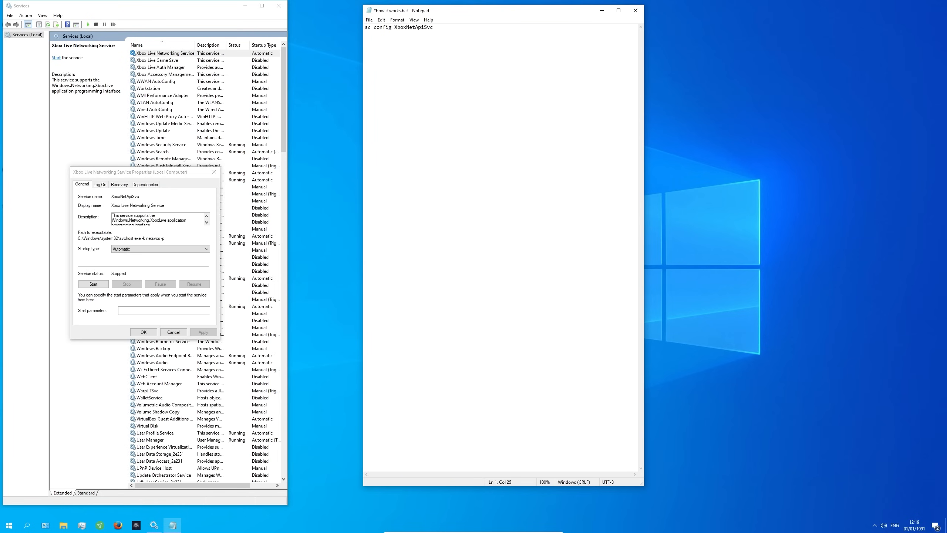
text(start)
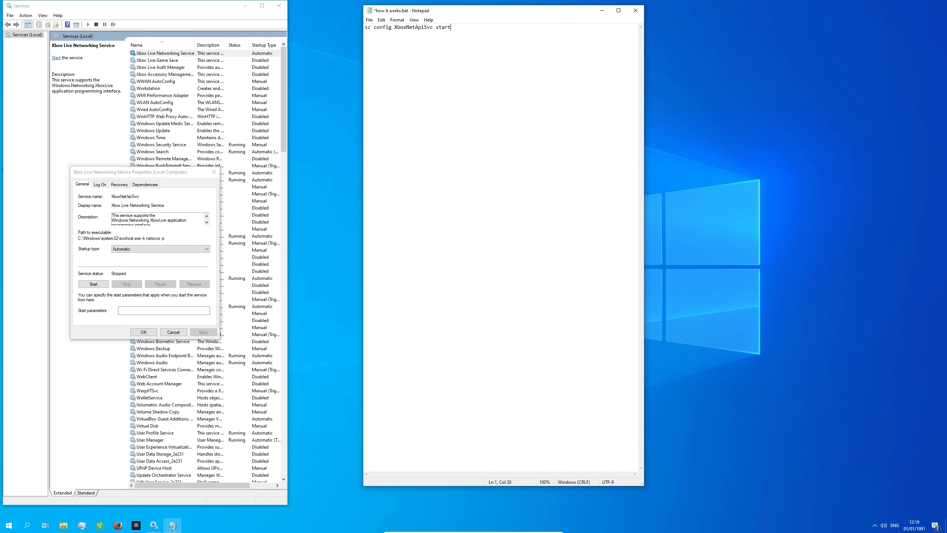
text(= disable)
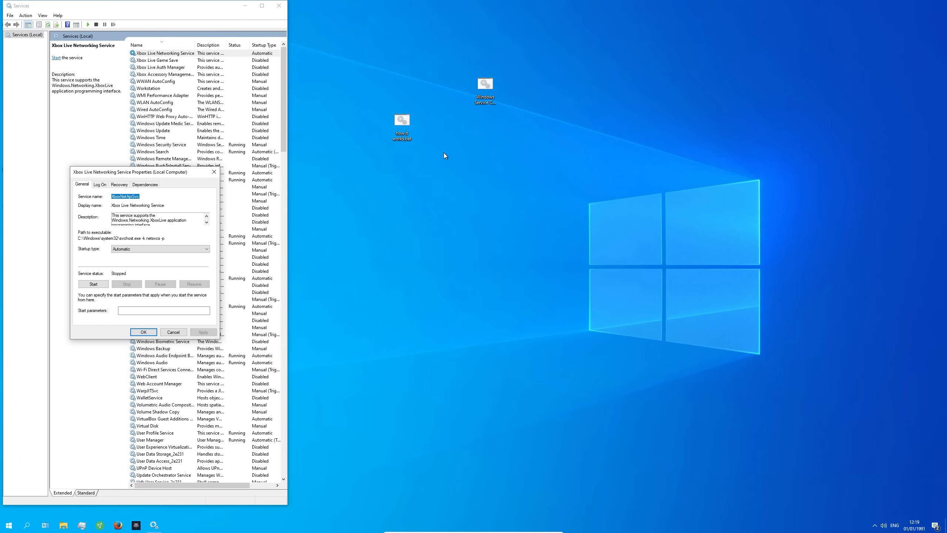
mouse_move(276, 64)
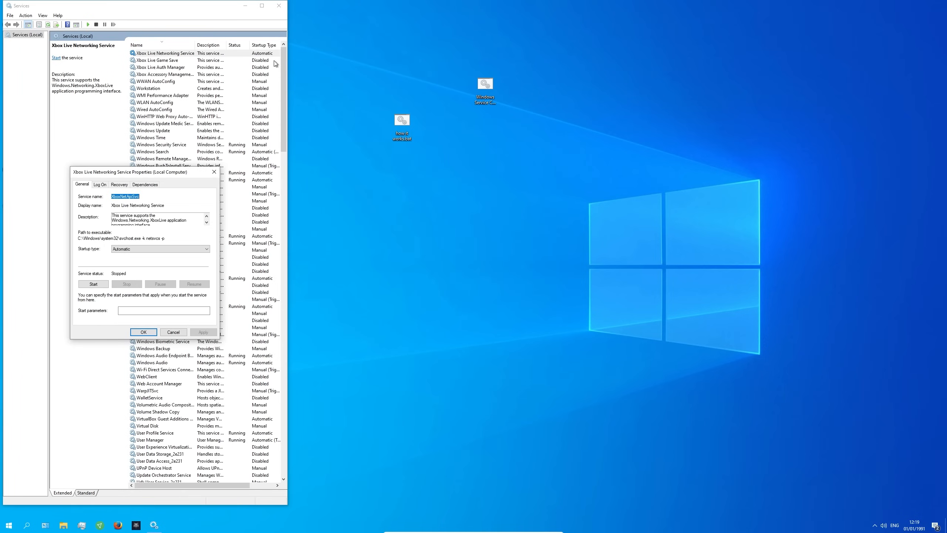
mouse_move(230, 159)
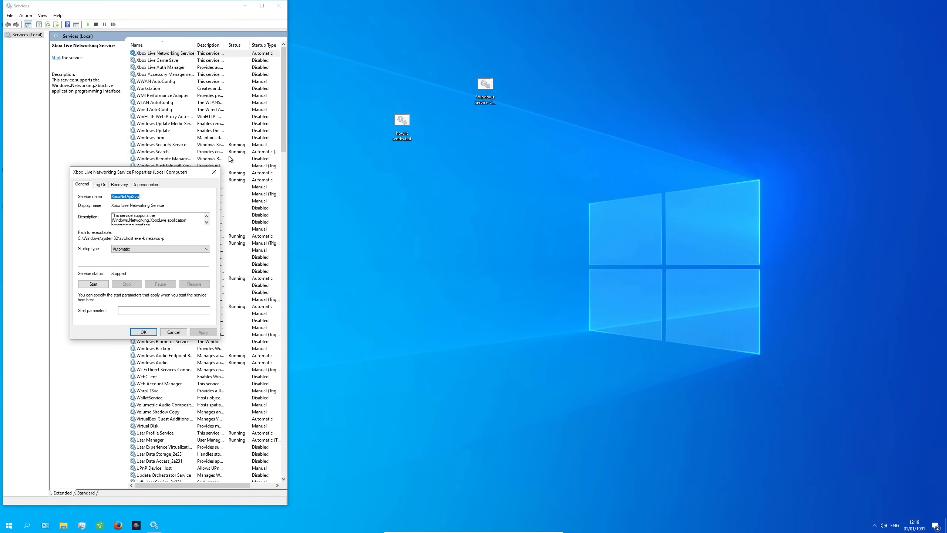
Step: Check that Xbox Live Networking Service is Disabled, then close the Services window
click(173, 332)
text(services.ms)
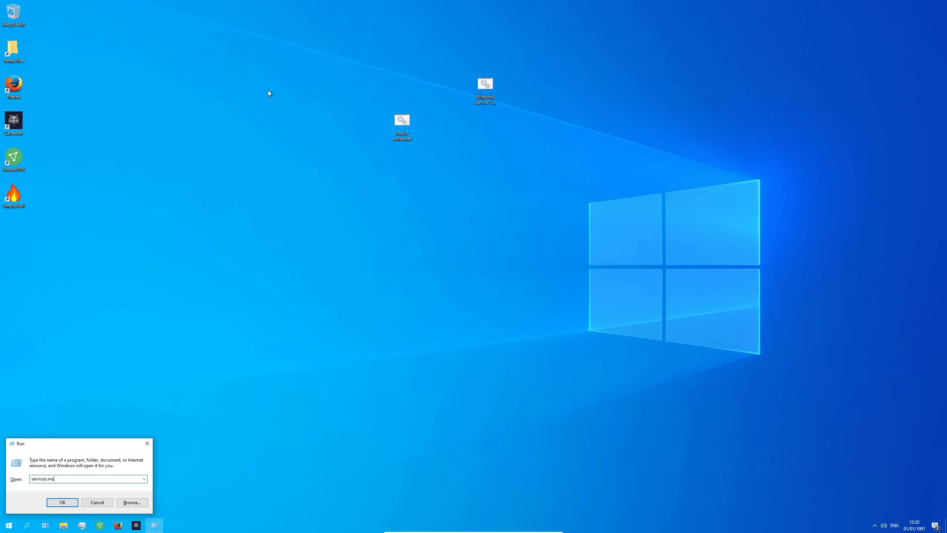
click(62, 502)
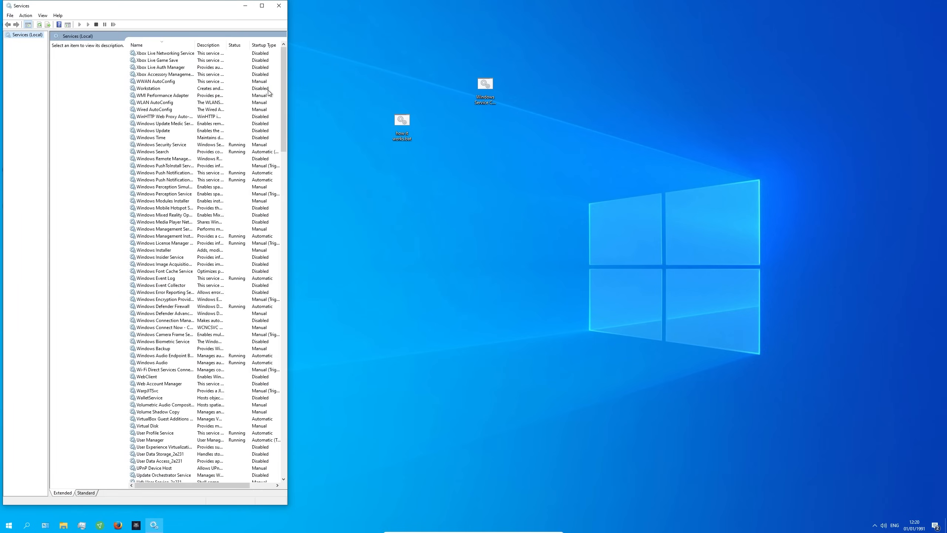
click(165, 53)
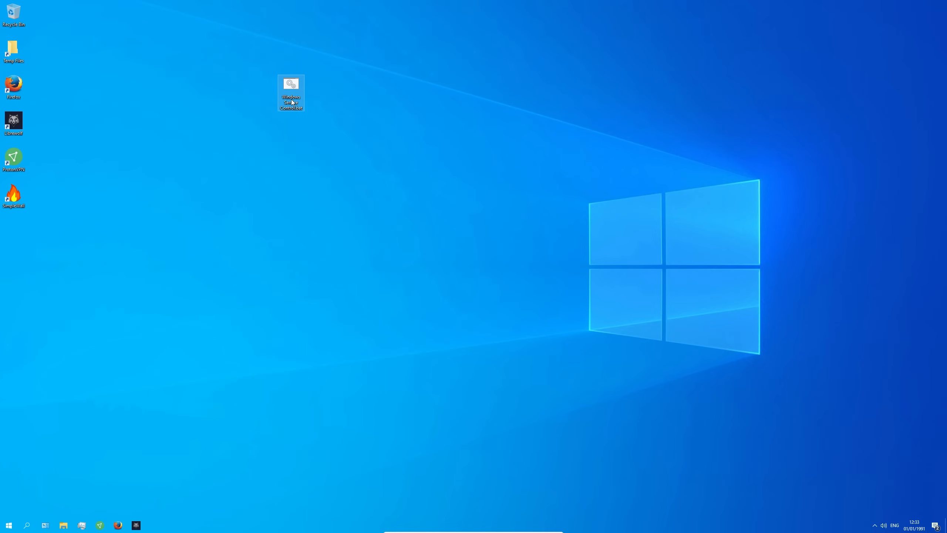
Step: Open Windows Service Control.bat in Notepad++ and scroll through its sc config and schtasks lines
double_click(291, 84)
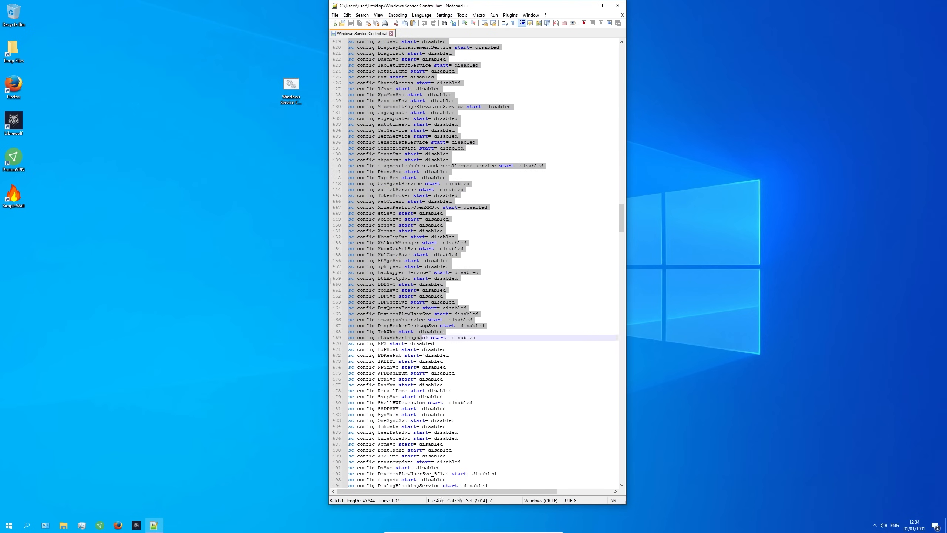
scroll(down, 3)
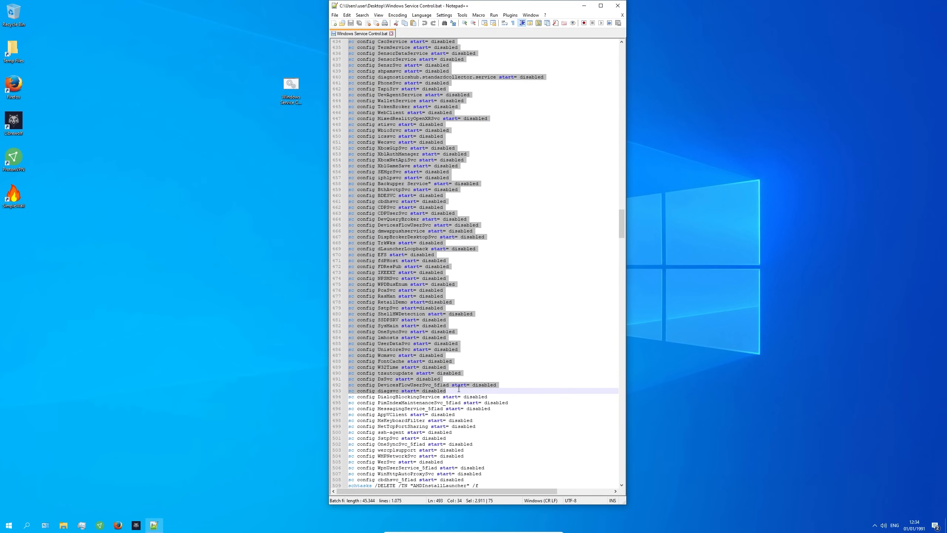
scroll(down, 3)
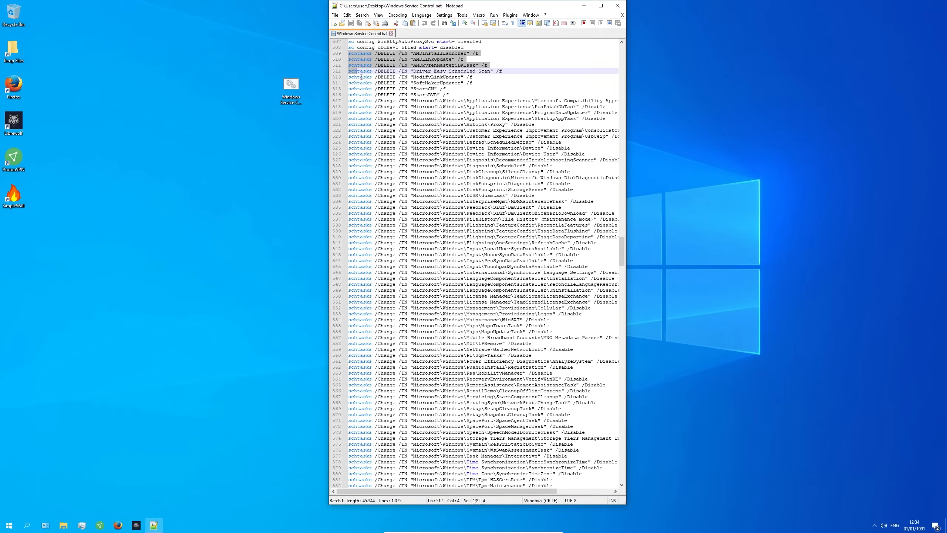
scroll(down, 3)
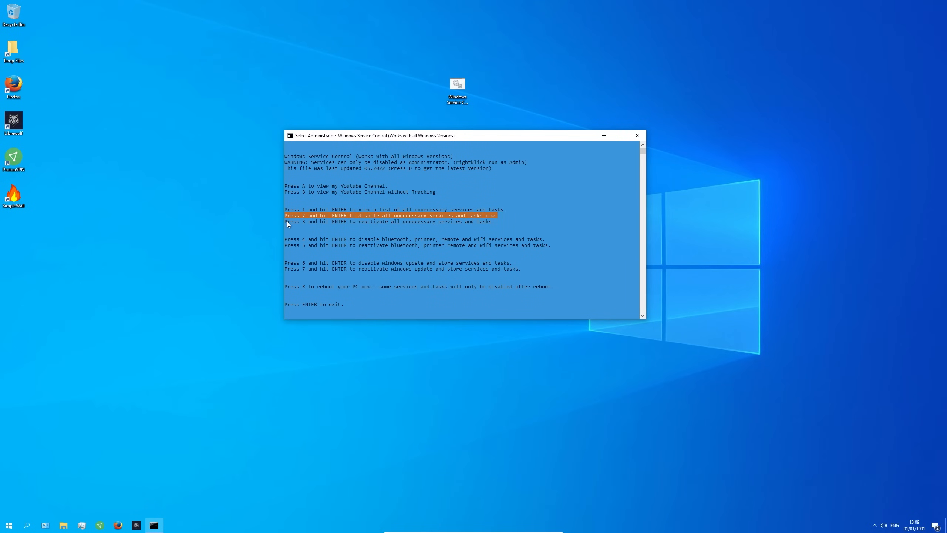
mouse_move(427, 223)
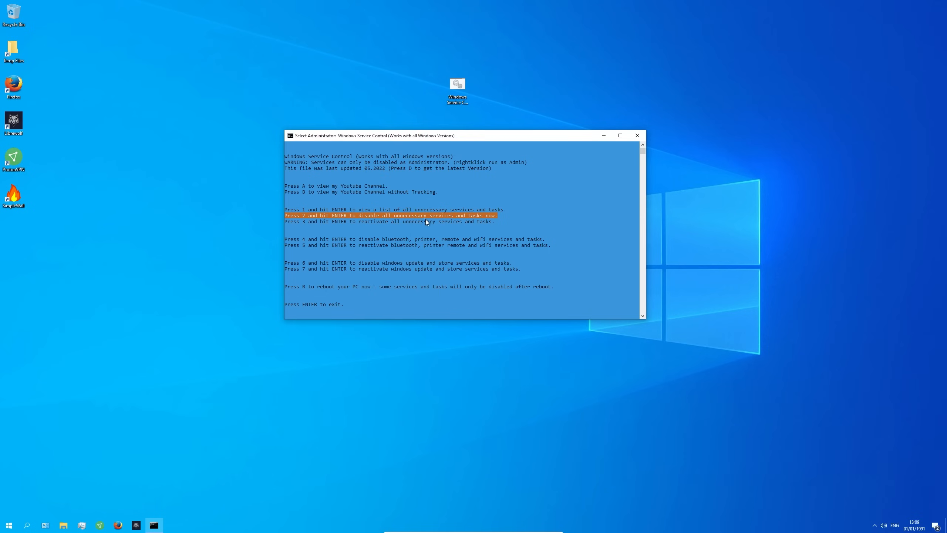
mouse_move(541, 243)
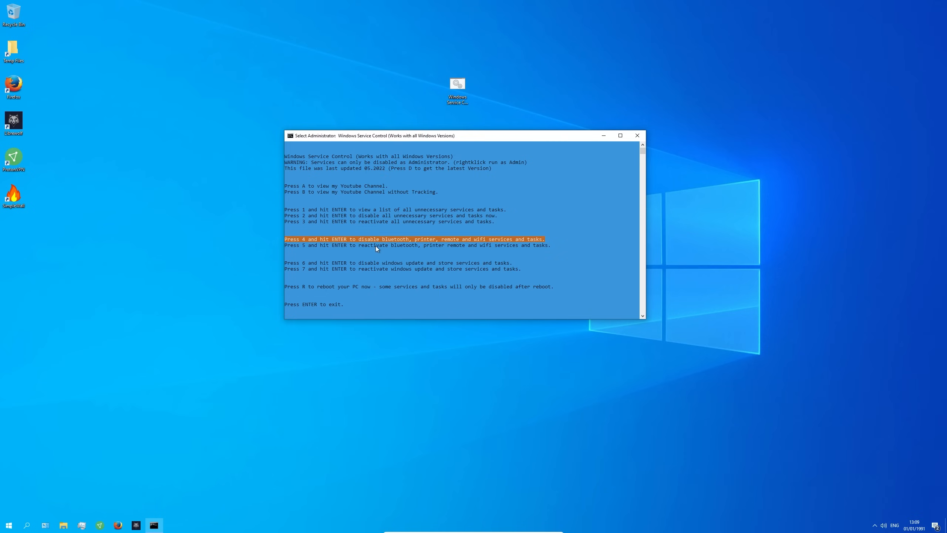
mouse_move(292, 272)
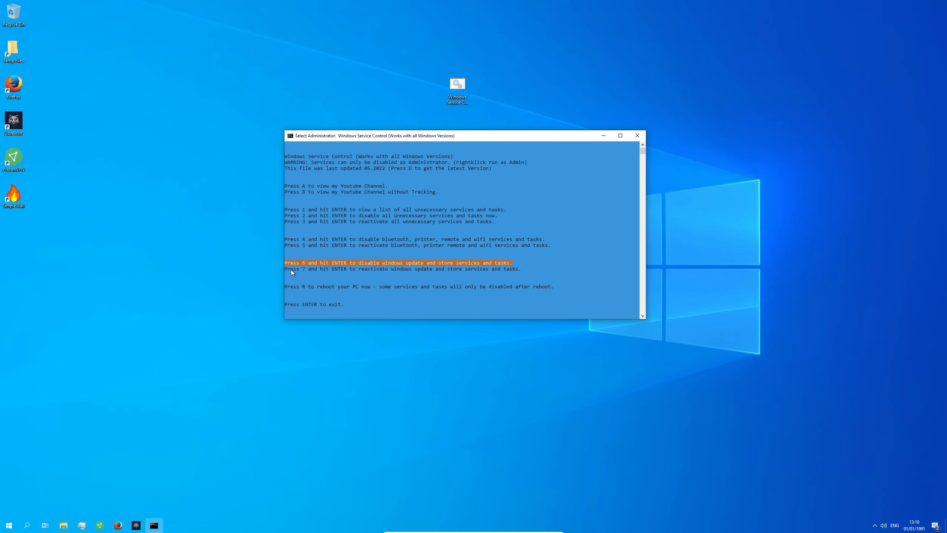
mouse_move(471, 269)
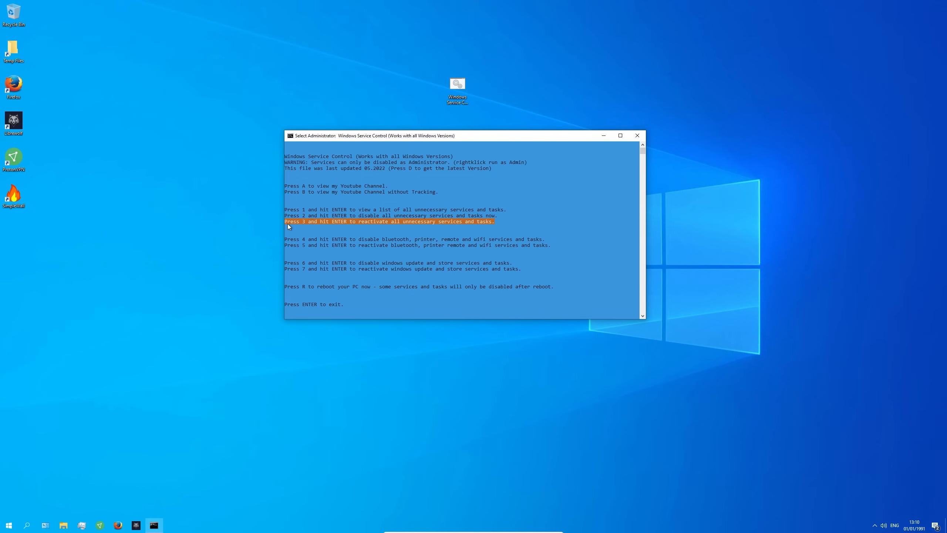
mouse_move(324, 228)
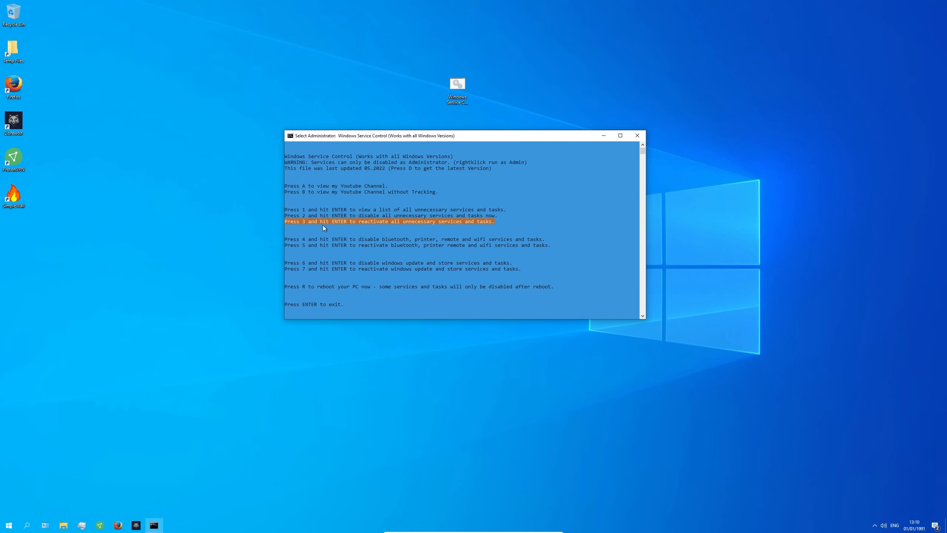
mouse_move(438, 226)
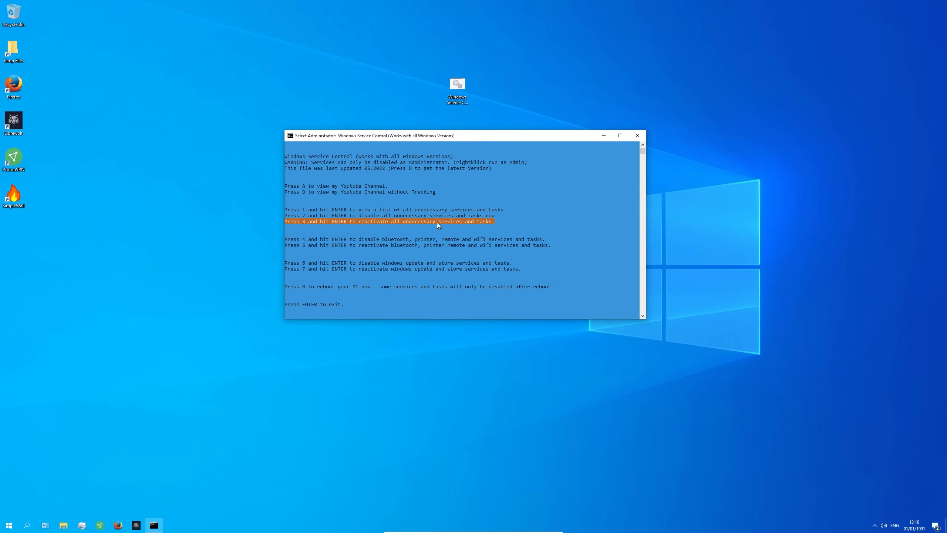
mouse_move(490, 225)
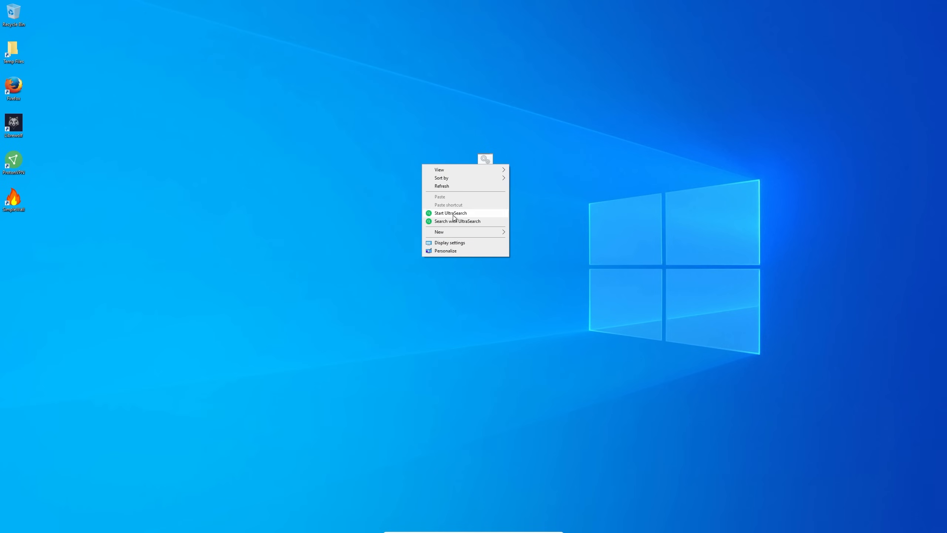
Step: Create a new desktop text document and name it your file.bat
click(438, 232)
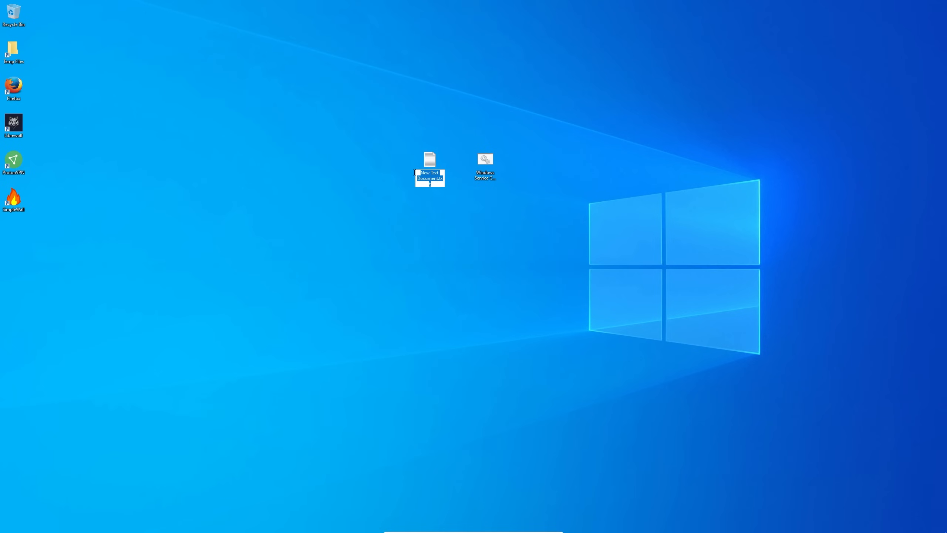
text(your)
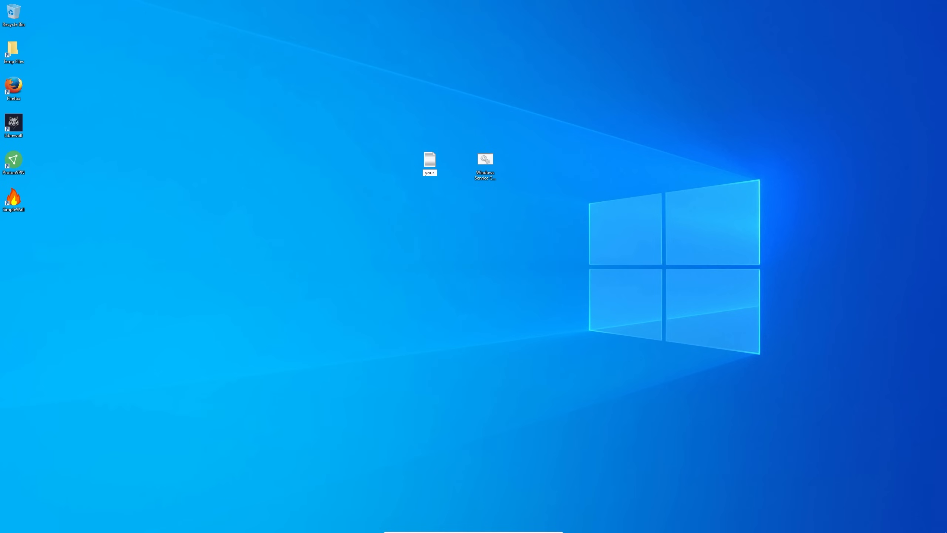
key(enter)
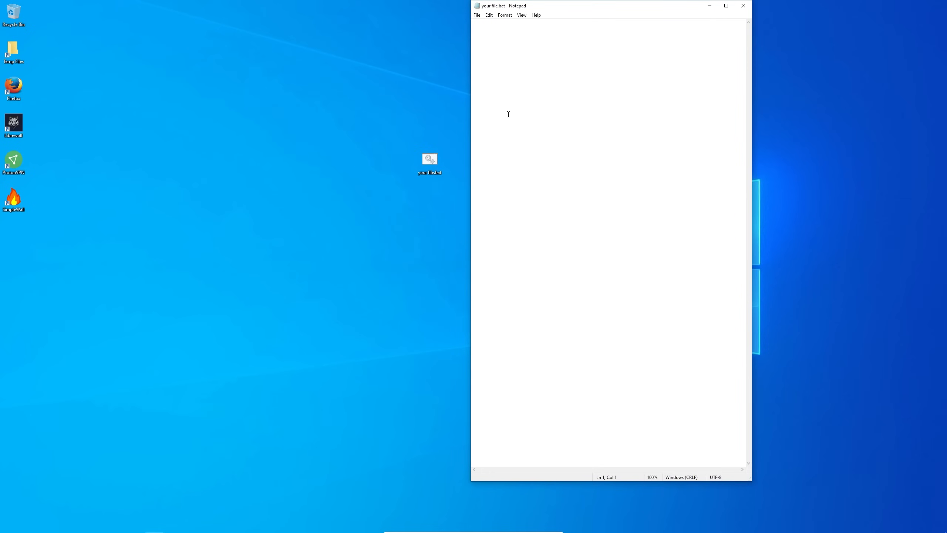
Step: Paste the service-control script into your file.bat, save it, and run it as administrator
right_click(508, 115)
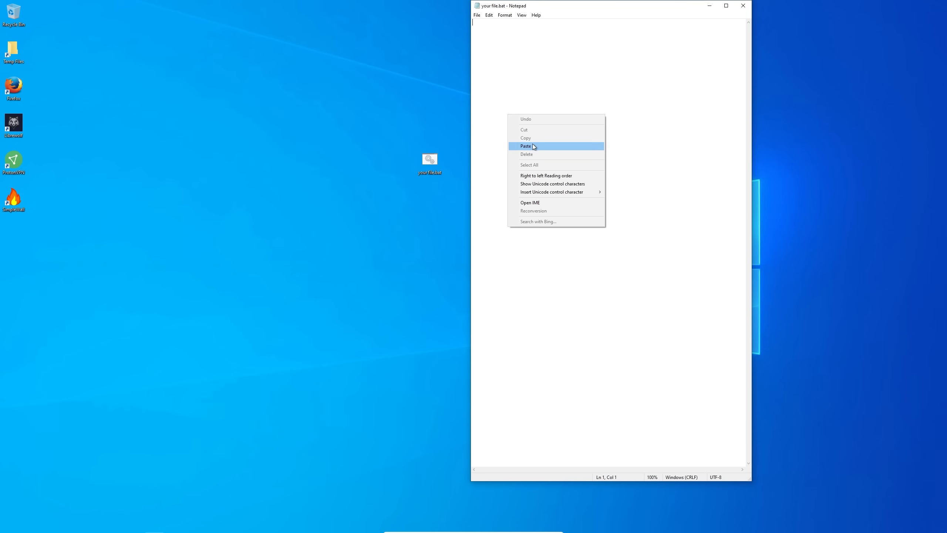
click(526, 146)
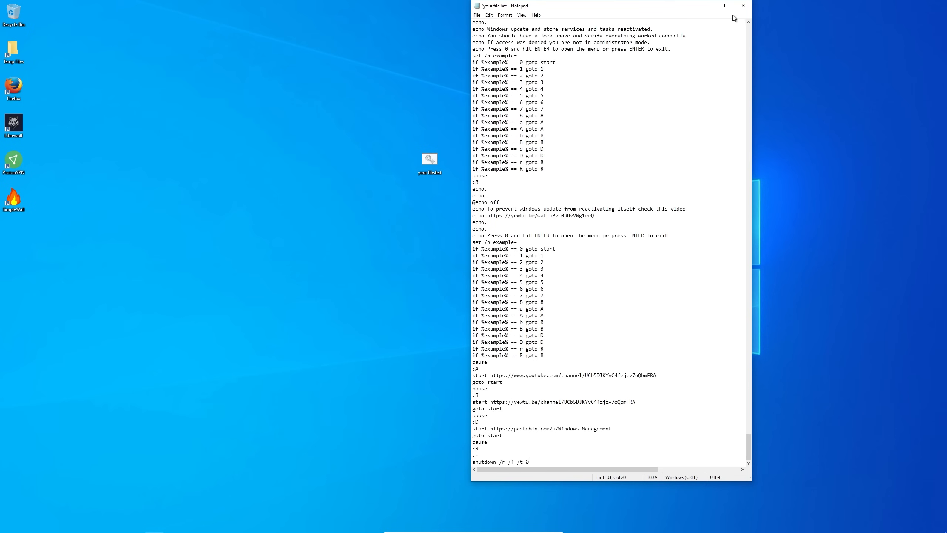
click(742, 6)
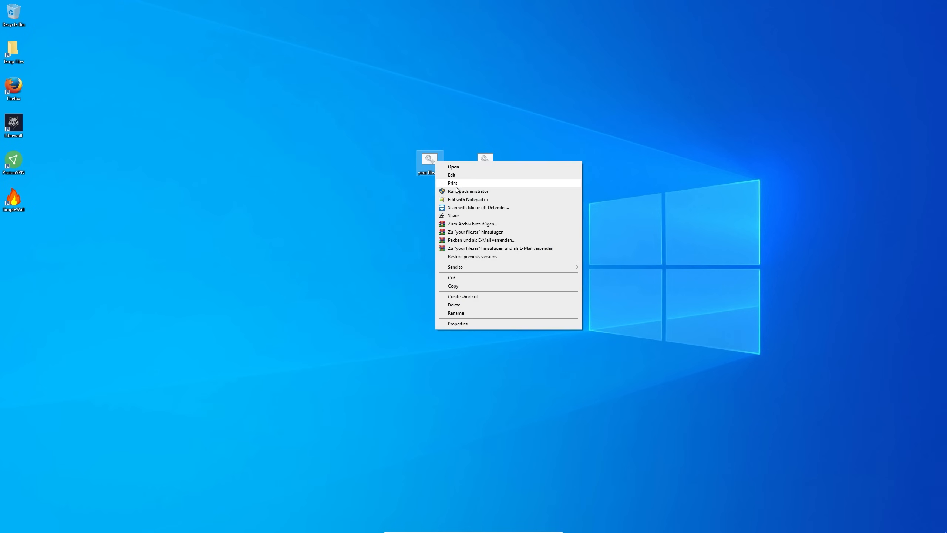
click(468, 191)
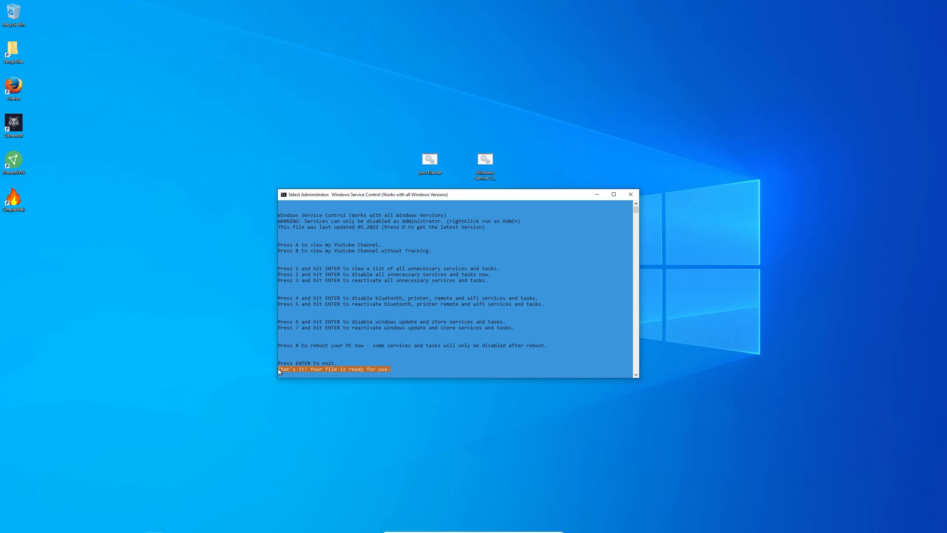